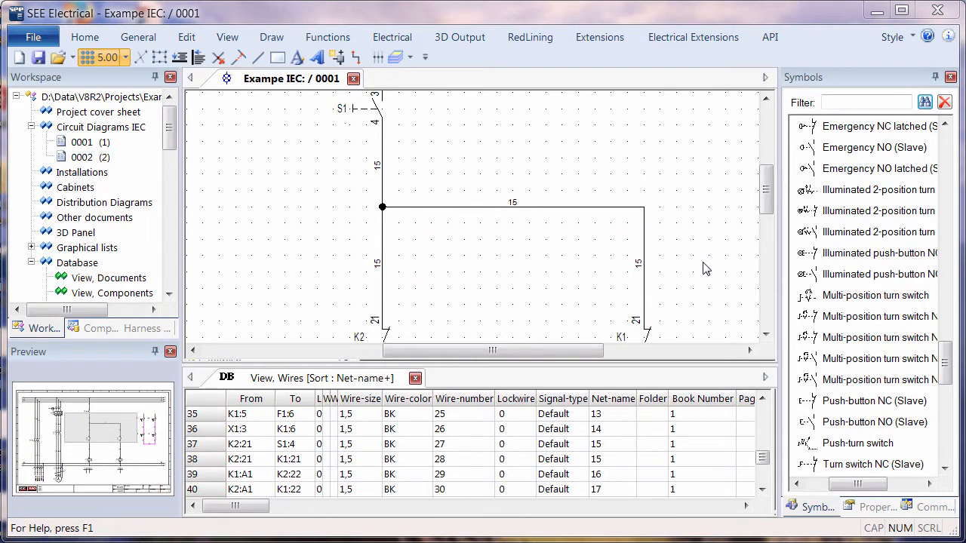
mouse_move(717, 274)
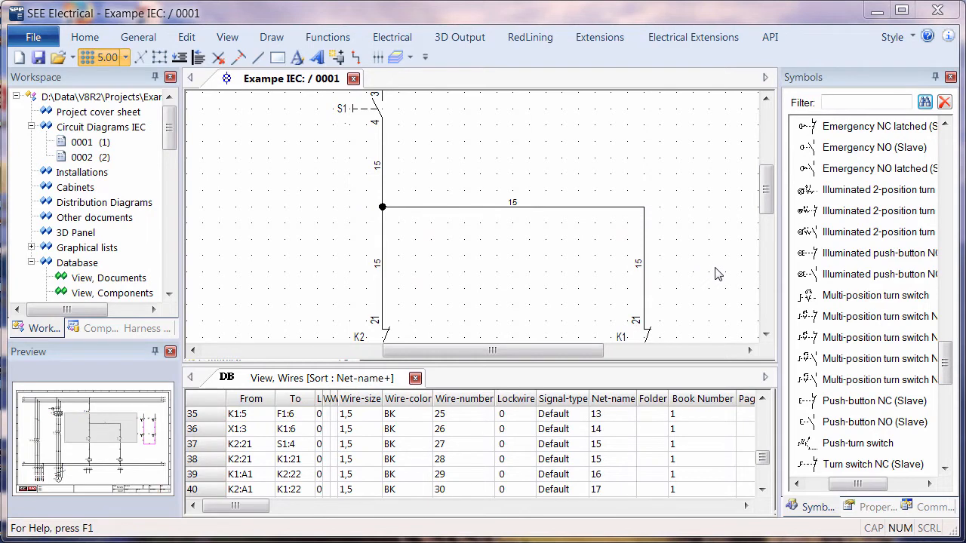
Start the WireFlow command from the Commands panel so direction marks appear on the wires
left_click(490, 250)
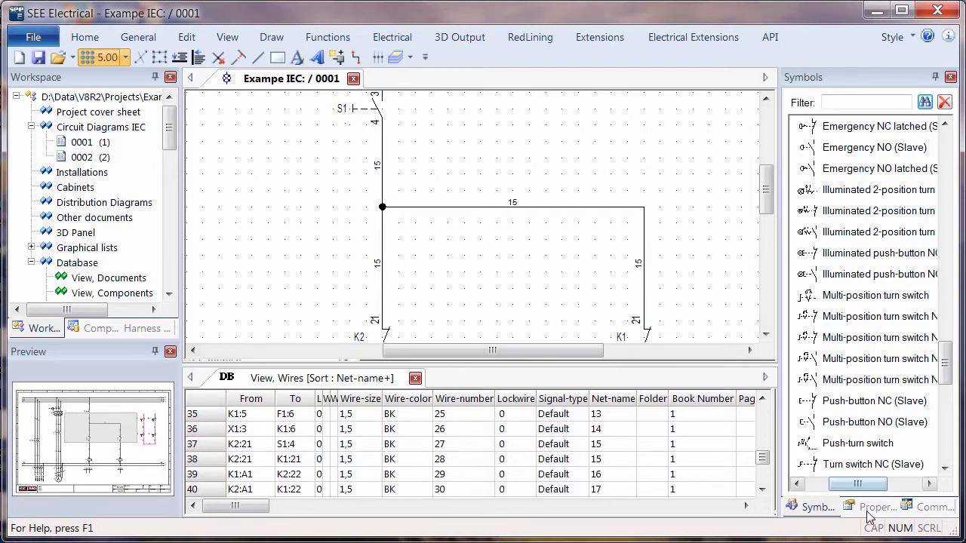
left_click(933, 507)
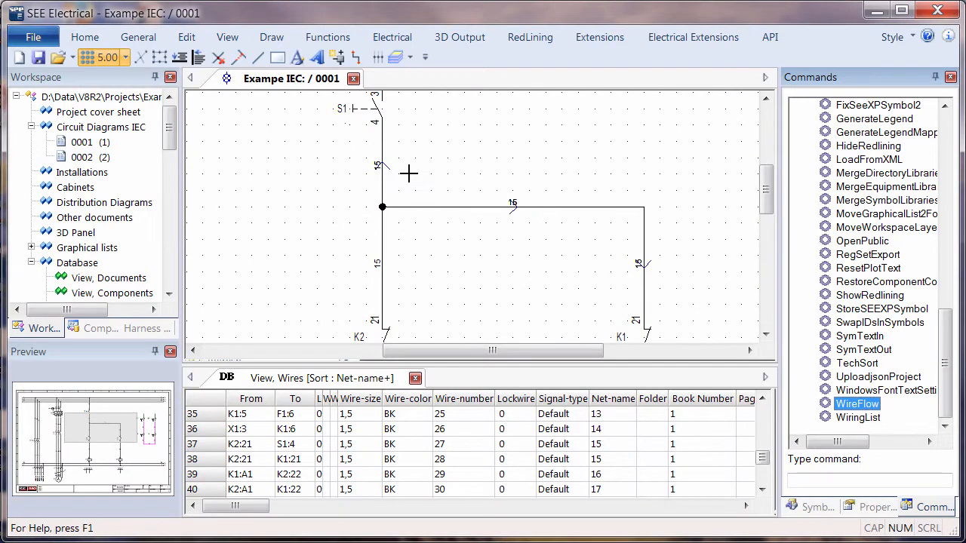
mouse_move(380, 180)
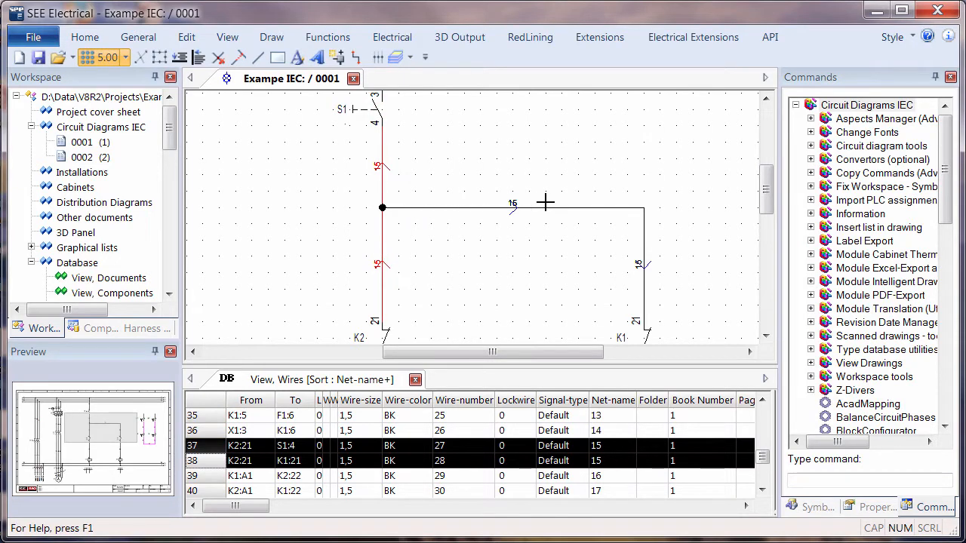
mouse_move(461, 220)
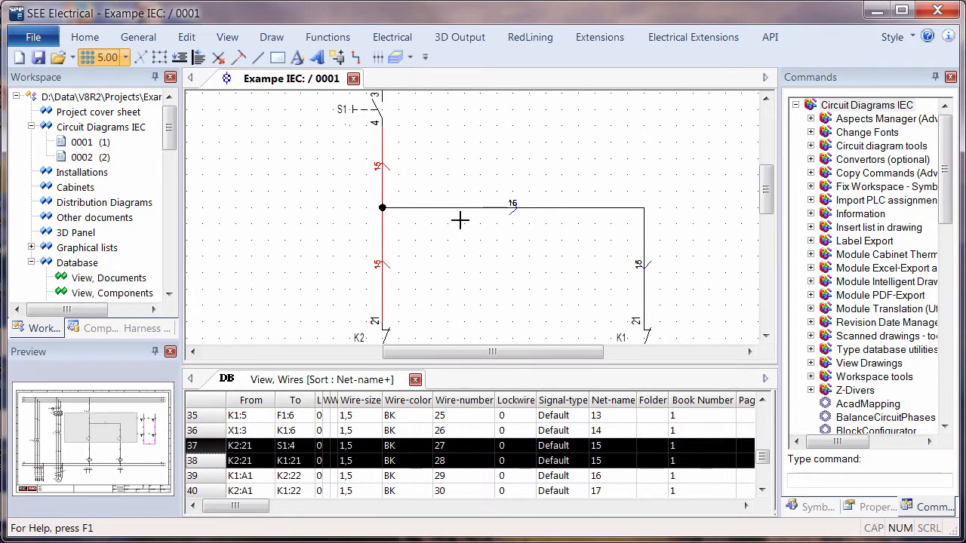
mouse_move(507, 211)
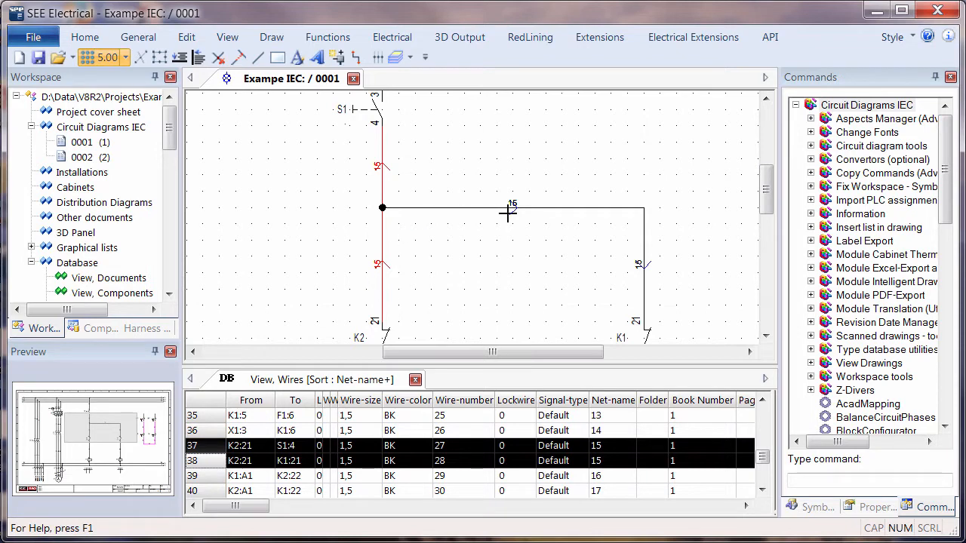
Highlight net 15 so the K2:21–S1:4 and K2:21–K1:21 wires show red with flow arrows
key("w")
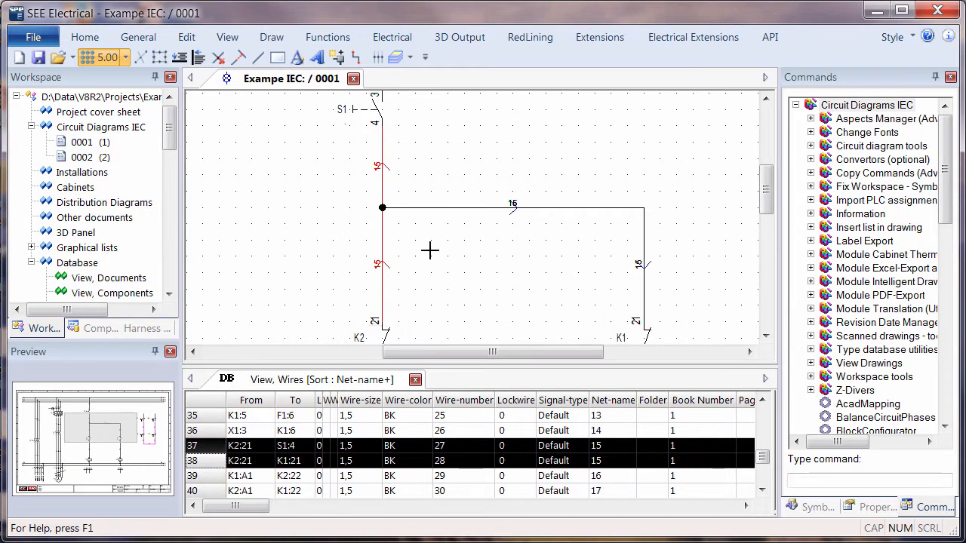
Reverse wire 27 so it runs from S1:4 to K2:21 in the wire list
key("space")
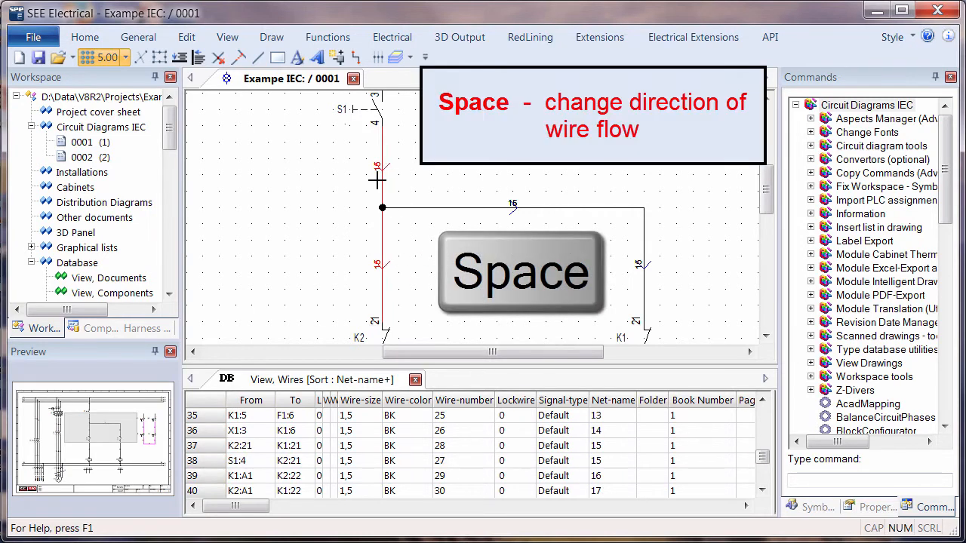
key("space")
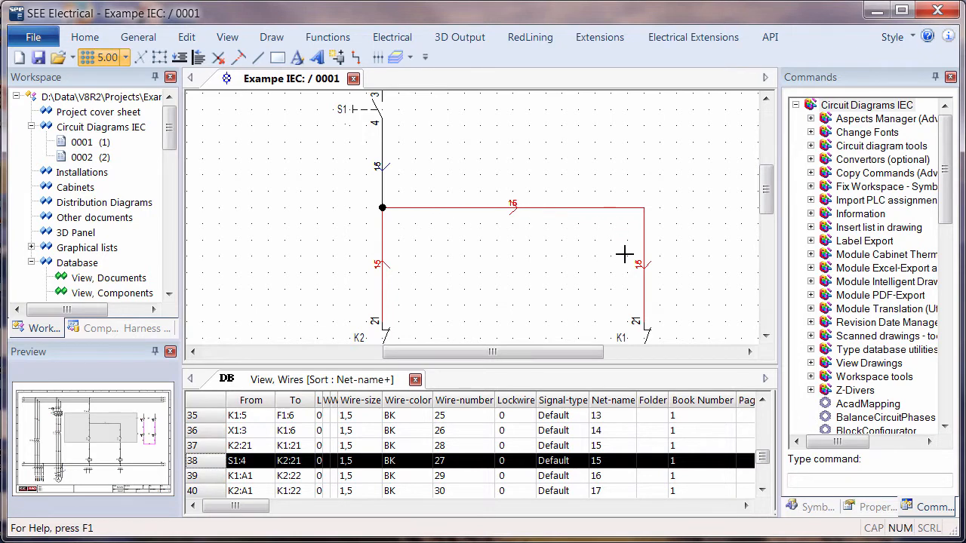
Reverse wire 28 to run from K1:21 to K2:21 and end the WireFlow command
key("space")
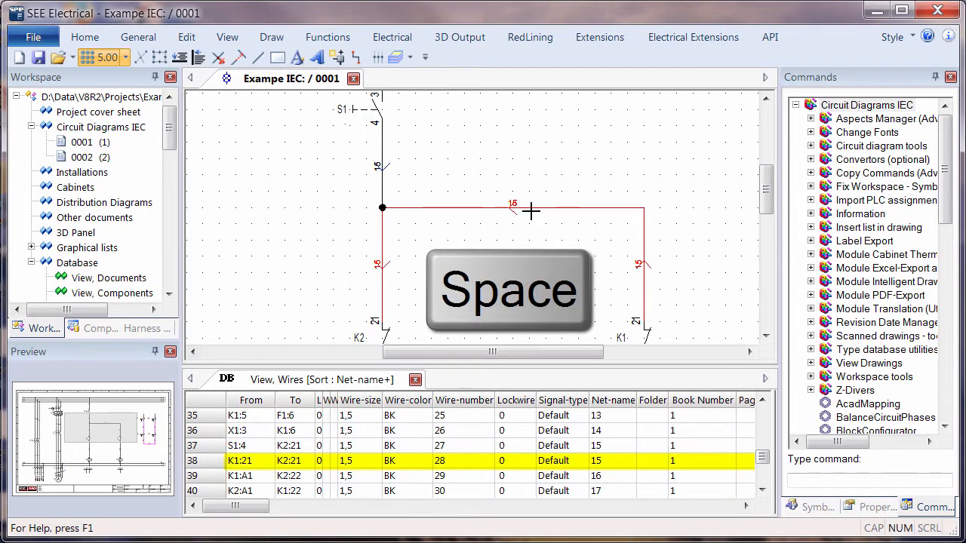
key("space")
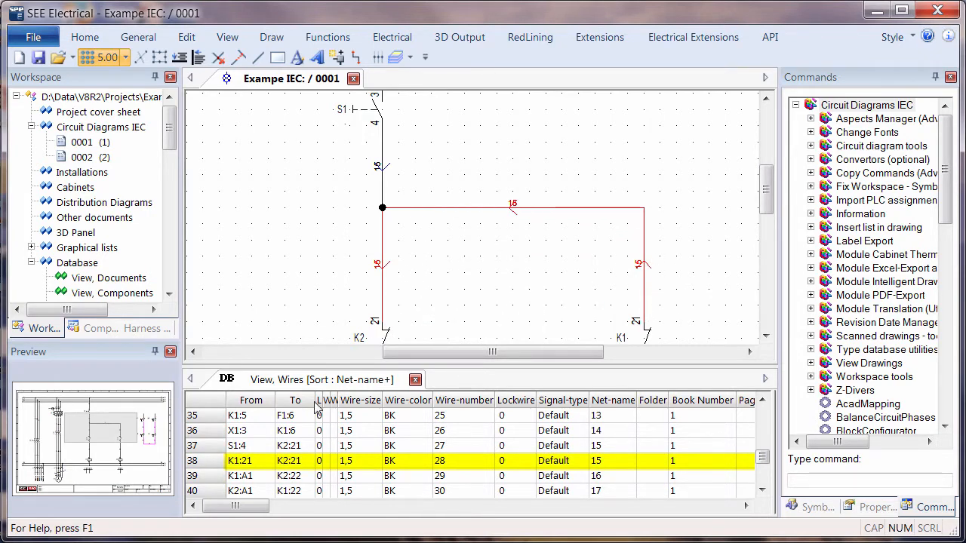